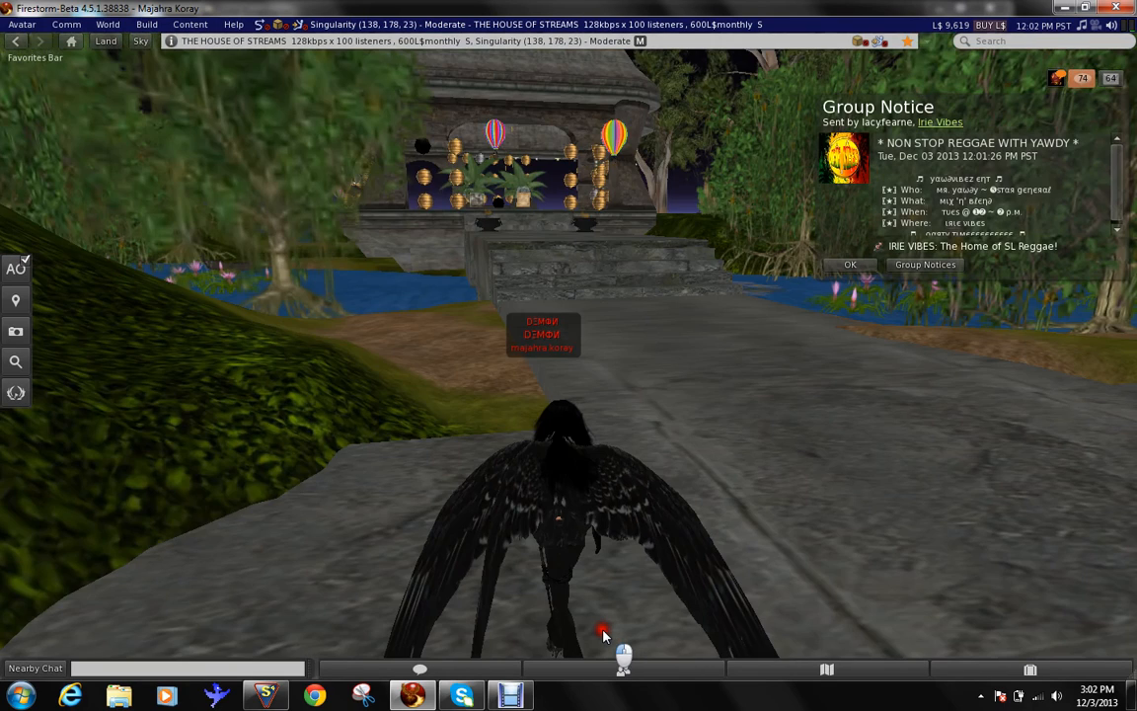
- Dismiss the group notice and walk to the House of Streams rental stalls
{"action": "left_click", "coordinate": [849, 265]}
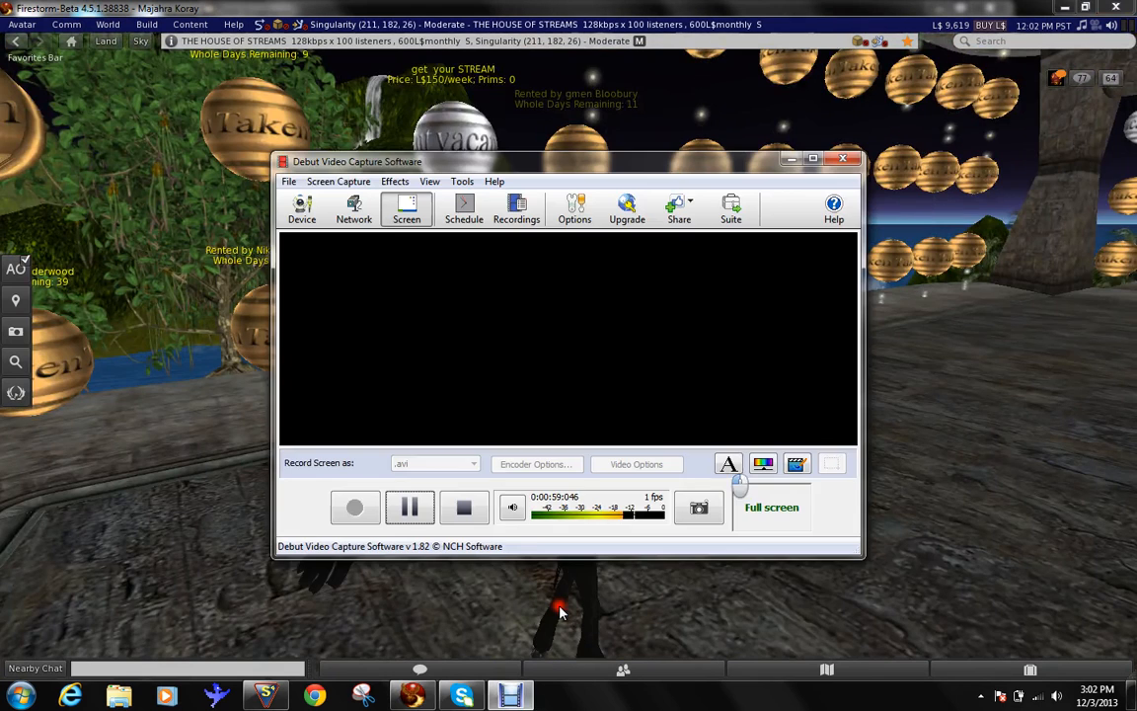
- Bring SAM Broadcaster forward and show its Encoders window from the Window menu
{"action": "left_click", "coordinate": [411, 506]}
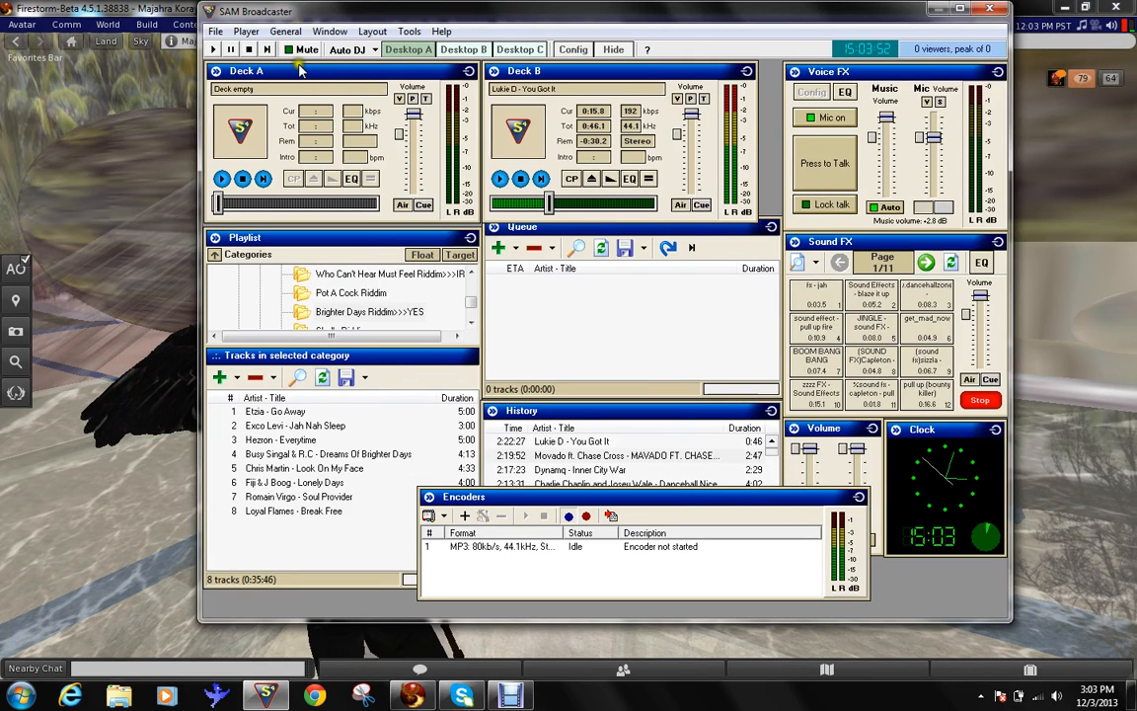
{"action": "left_click", "coordinate": [329, 31]}
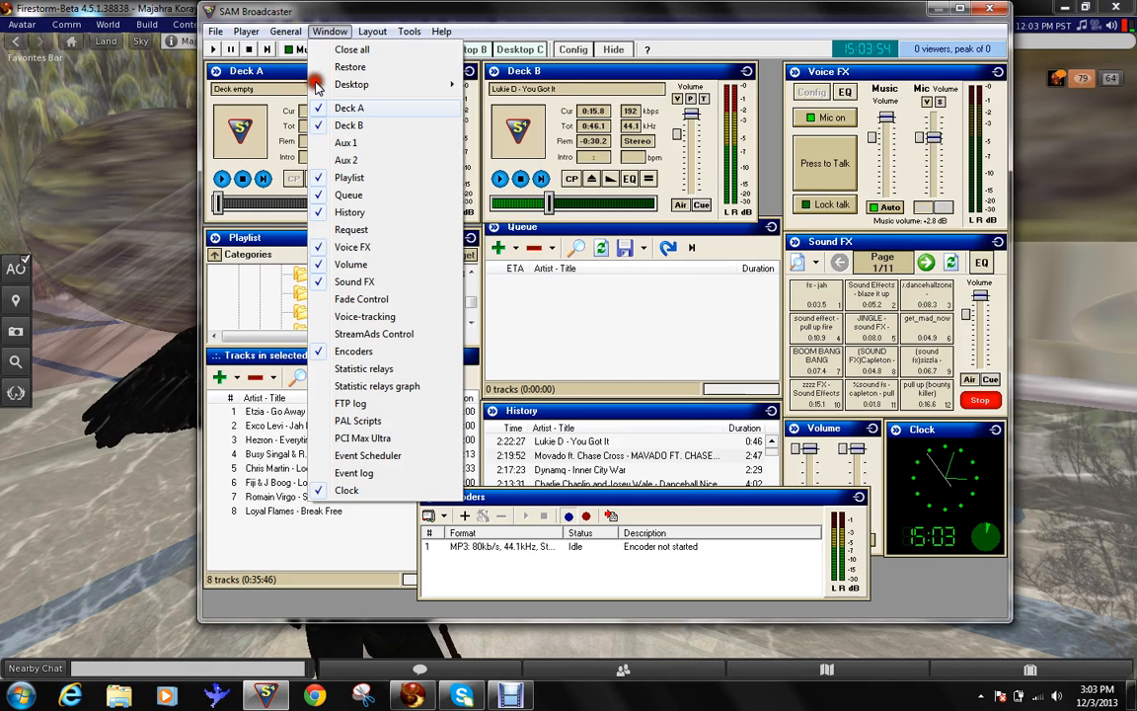
{"action": "mouse_move", "coordinate": [353, 351]}
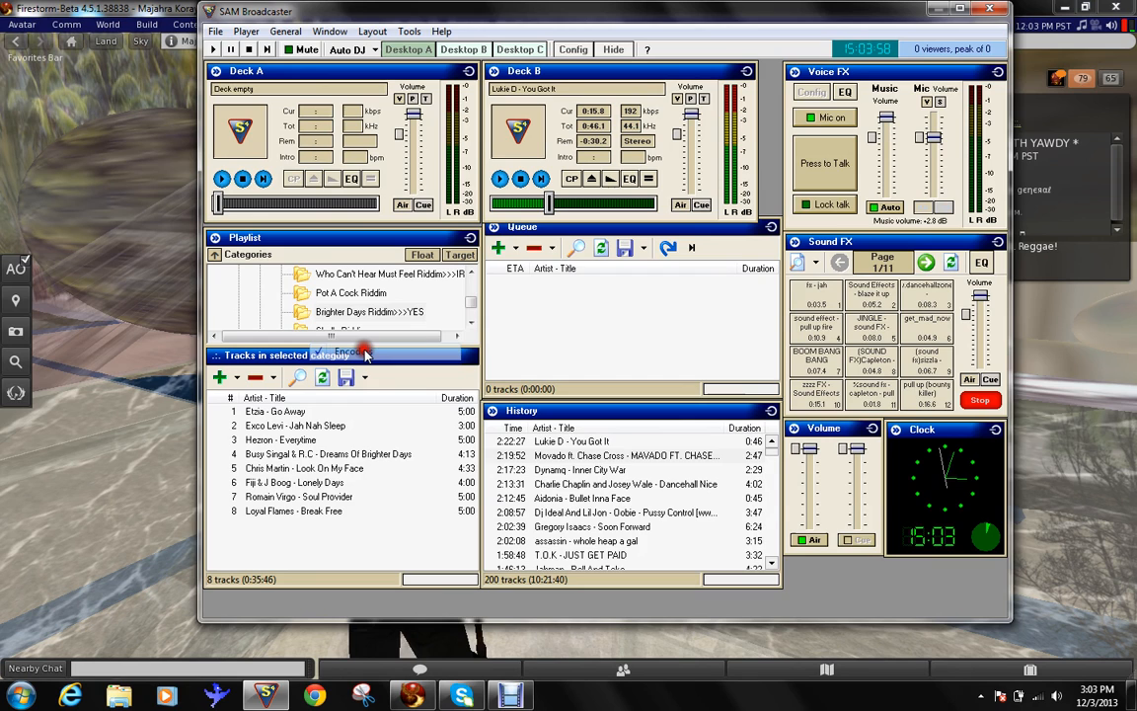
{"action": "left_click", "coordinate": [328, 32]}
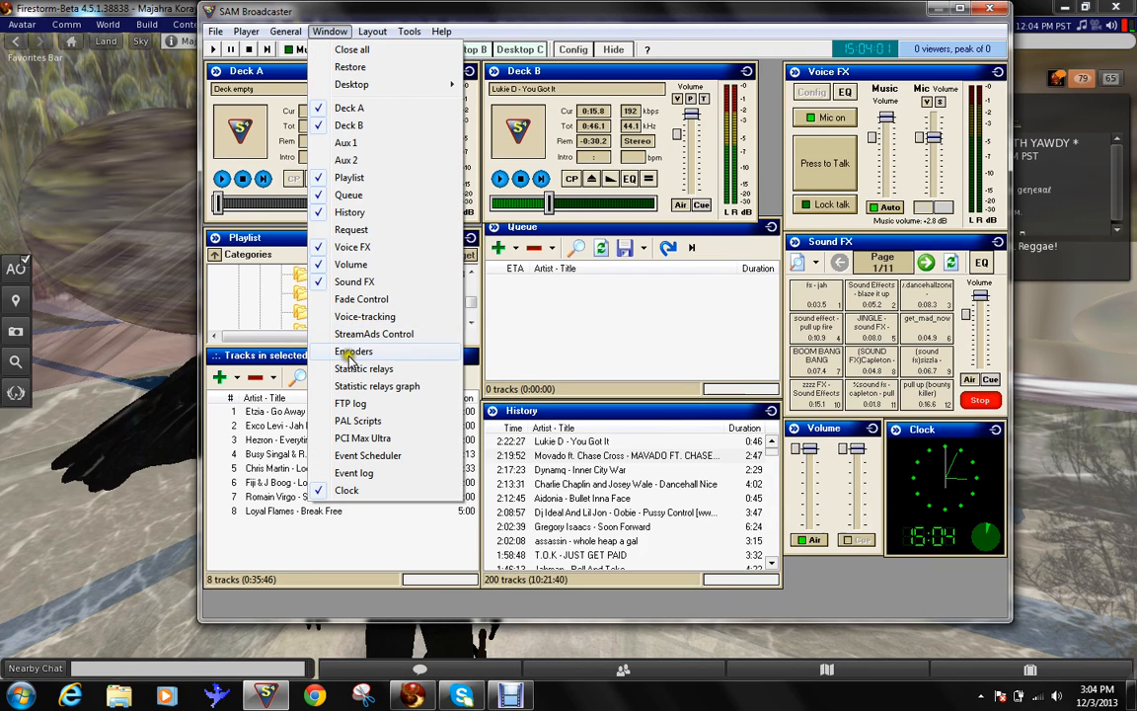
{"action": "left_click", "coordinate": [354, 351]}
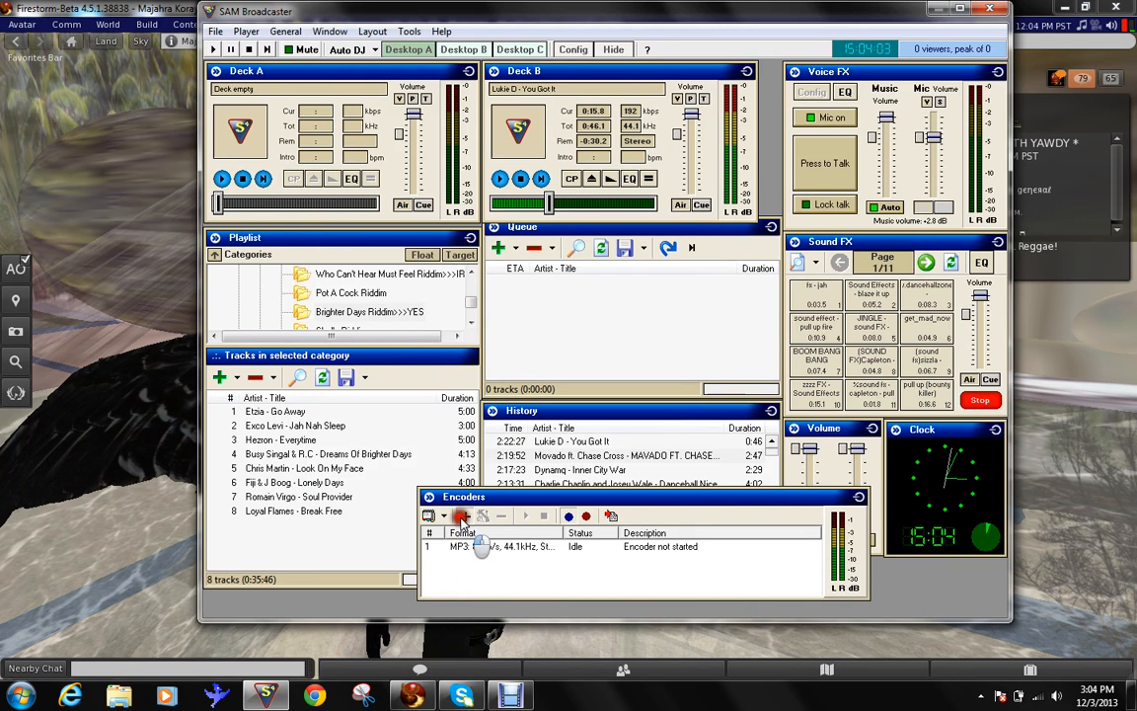
- Add an MP3 (Normal) encoder at 96 kb/s, 44.1 kHz stereo, then return to Firestorm
{"action": "left_click", "coordinate": [462, 515]}
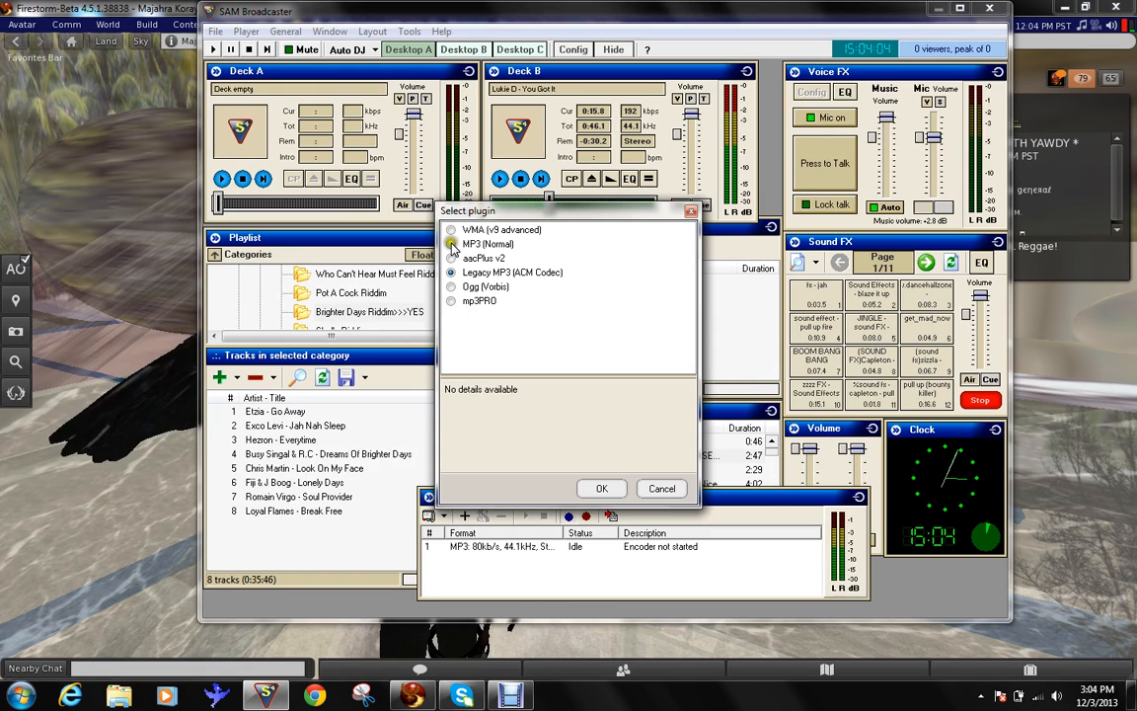
{"action": "left_click", "coordinate": [600, 488]}
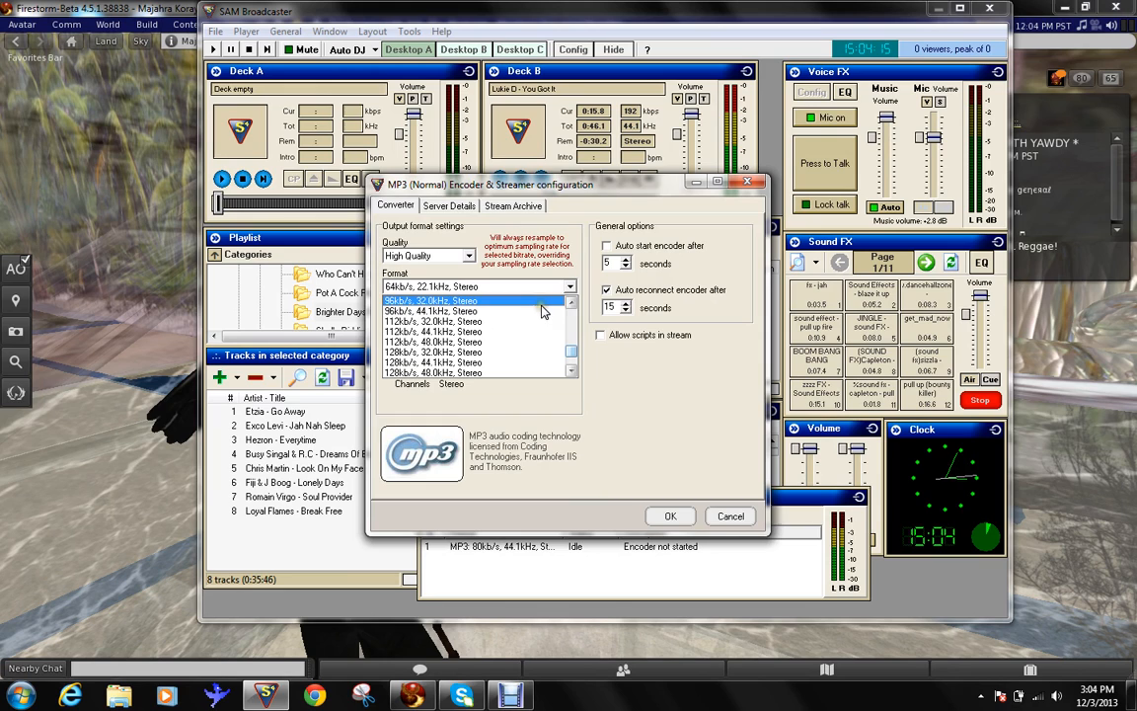
{"action": "left_click", "coordinate": [430, 300]}
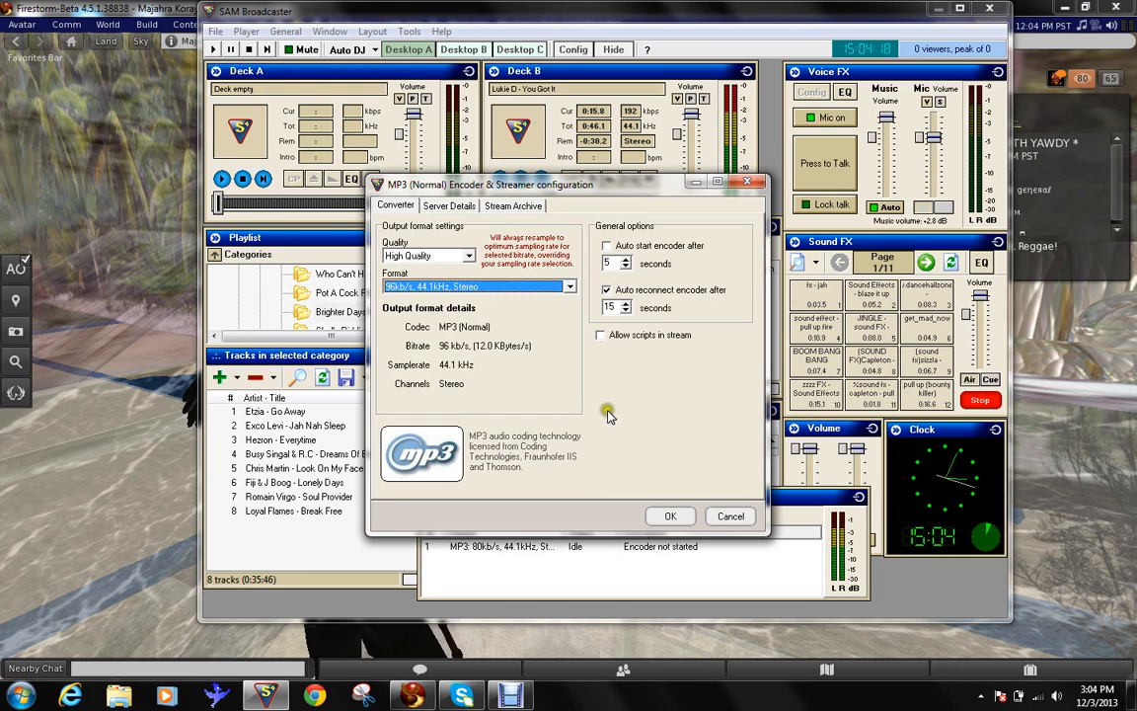
{"action": "mouse_move", "coordinate": [573, 375]}
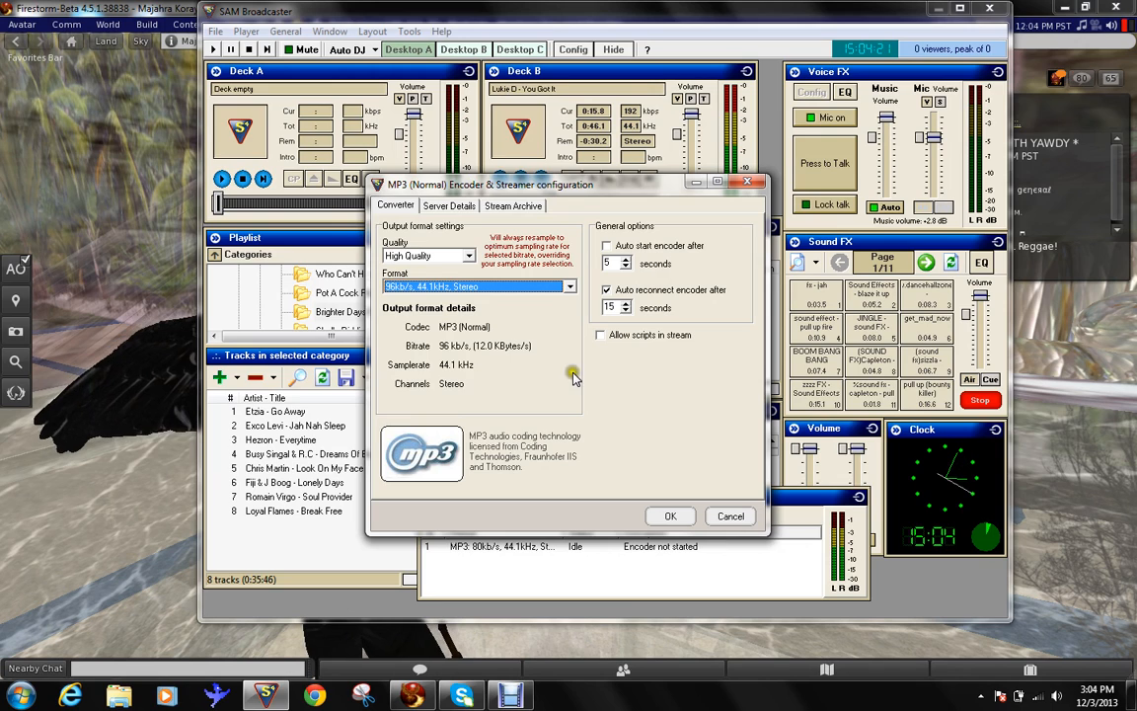
{"action": "left_click", "coordinate": [450, 205]}
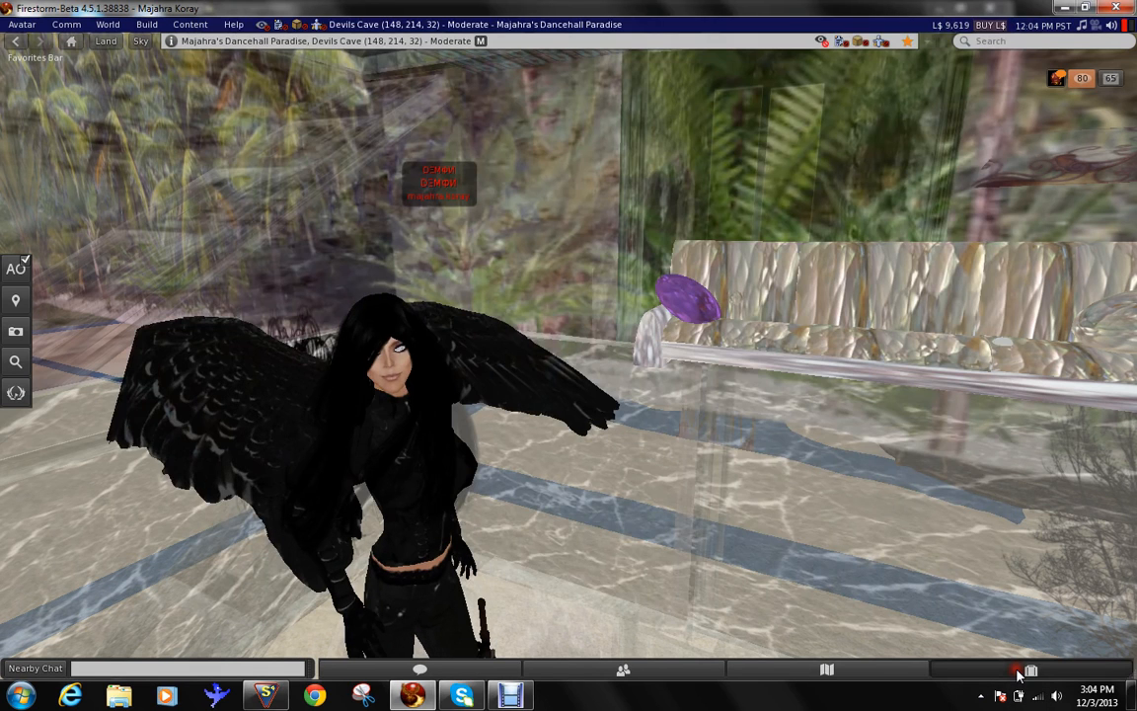
- From Inventory, open the notecard holding the stream's server IP, port and password
{"action": "left_click", "coordinate": [1031, 671]}
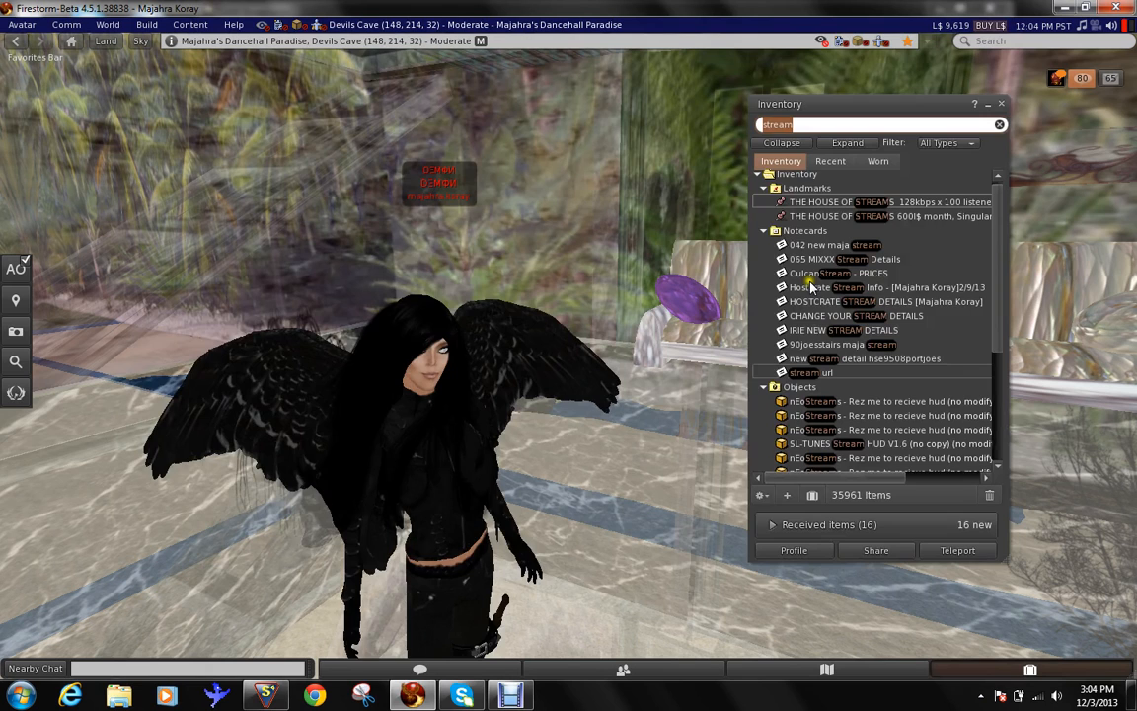
{"action": "double_click", "coordinate": [833, 245]}
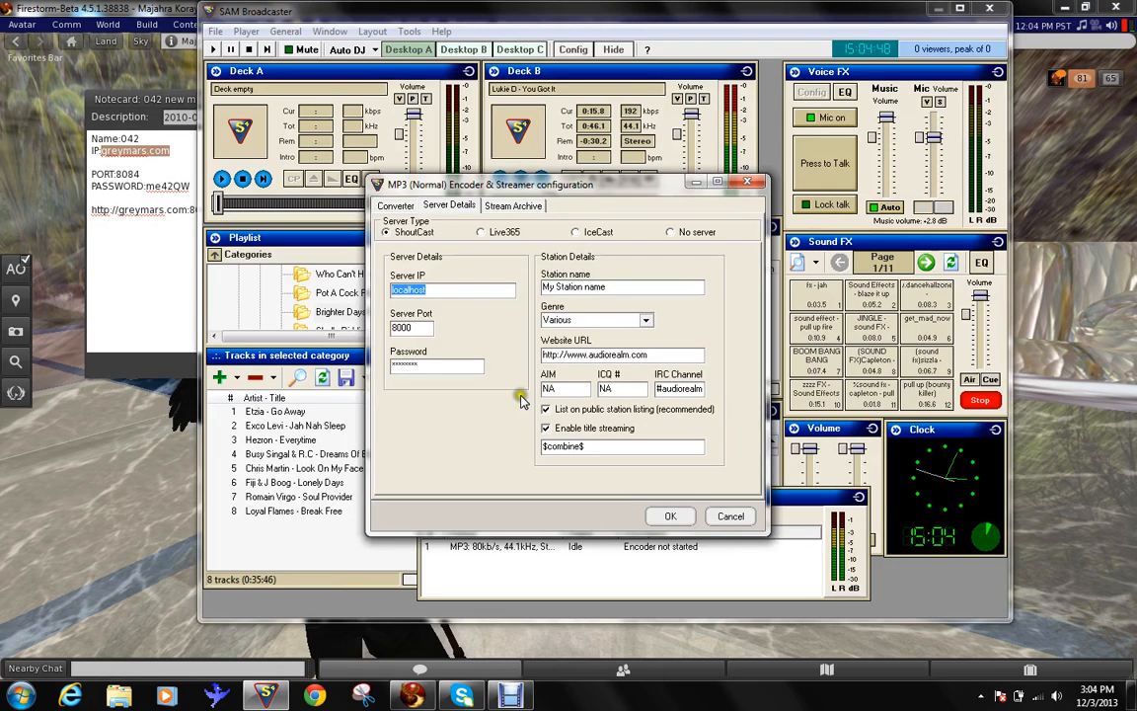
{"action": "type", "text": "greymars.com"}
{"action": "left_click", "coordinate": [413, 328]}
{"action": "type", "text": "8084"}
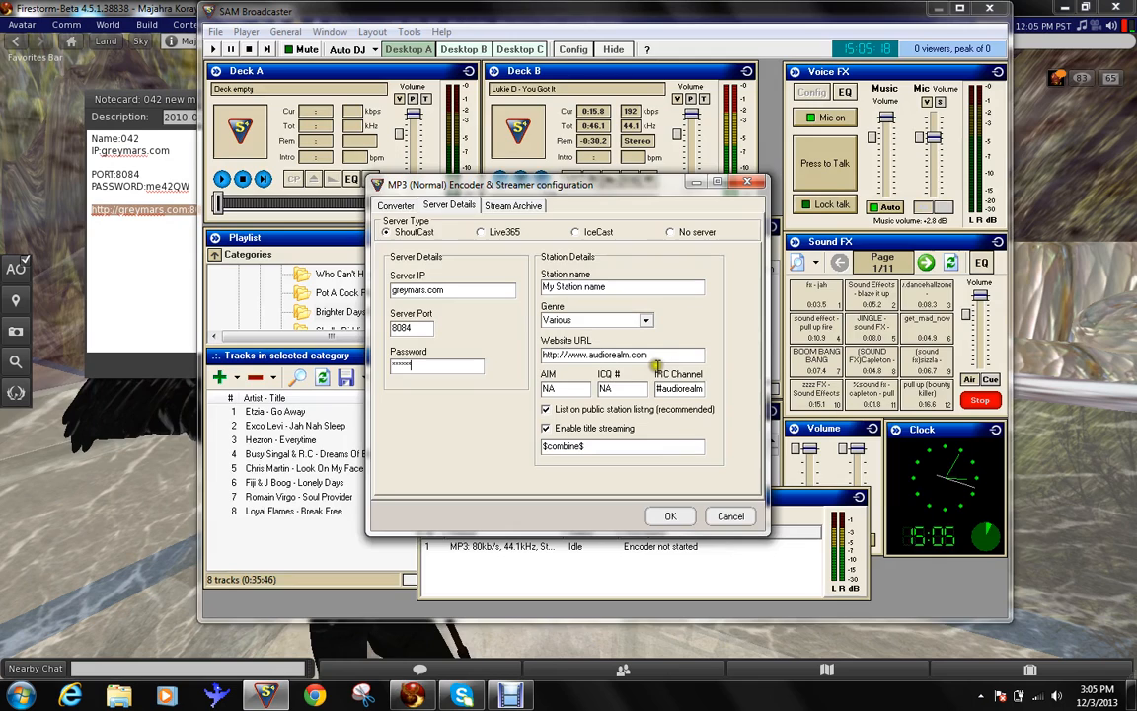
{"action": "triple_click", "coordinate": [594, 355]}
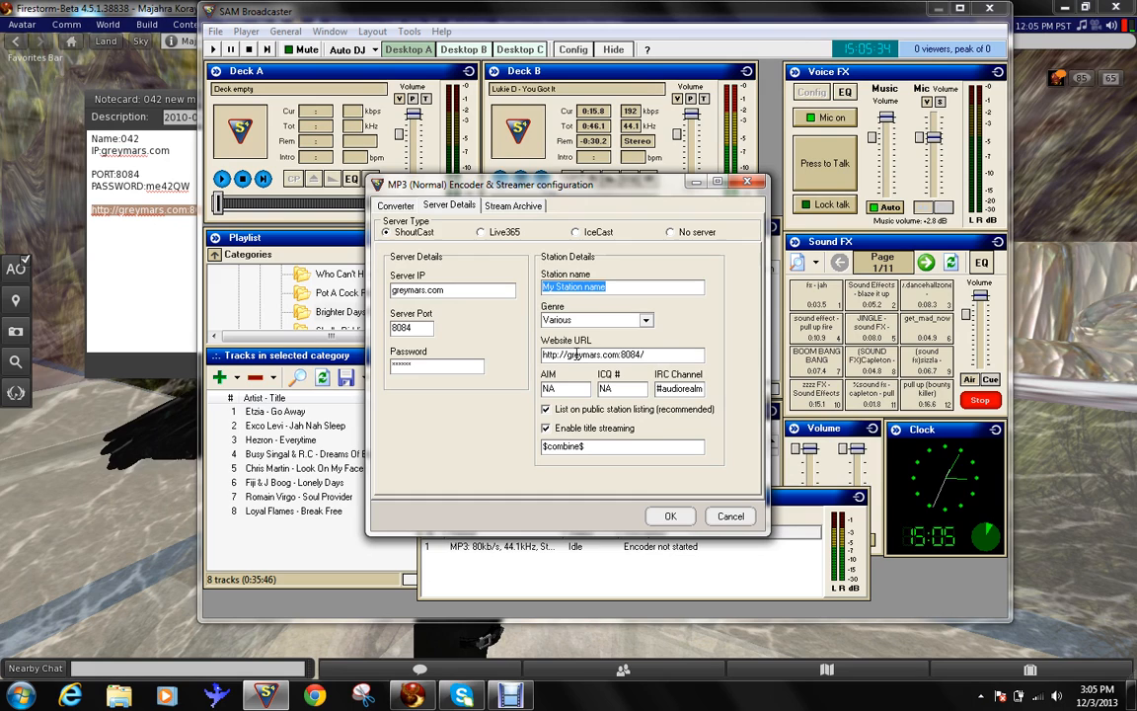
- Finish the station name 'djing ins live', set genre Reggae, untick title streaming and save with OK
{"action": "type", "text": "djing inside second"}
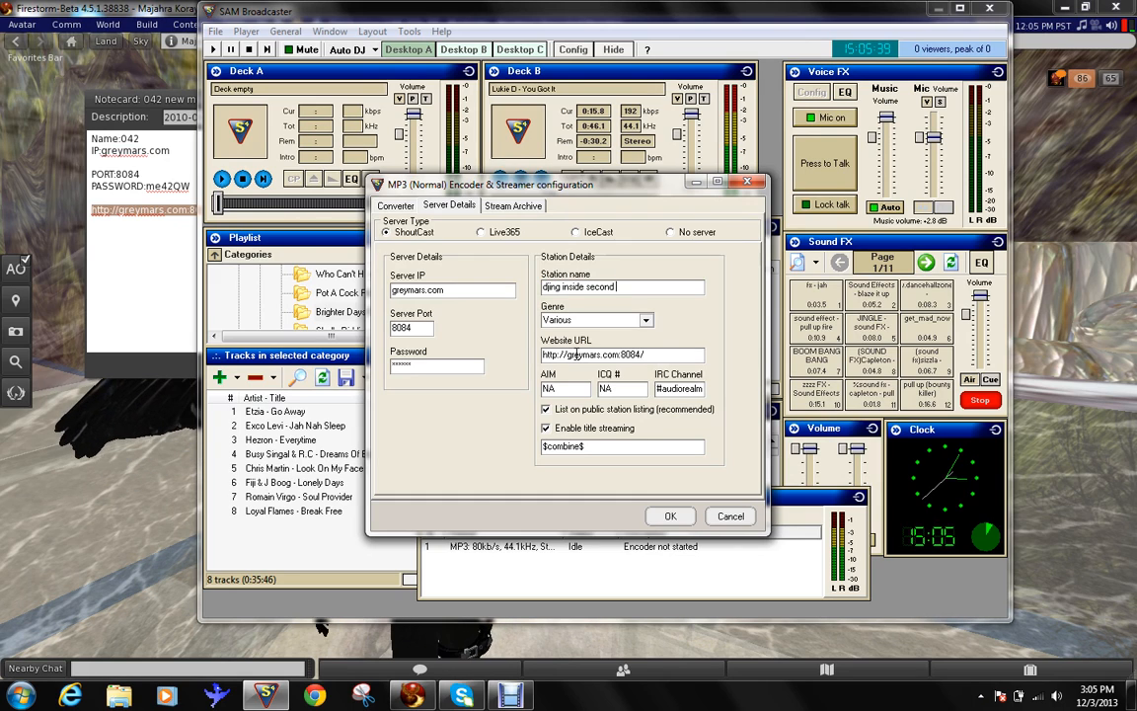
{"action": "type", "text": "live"}
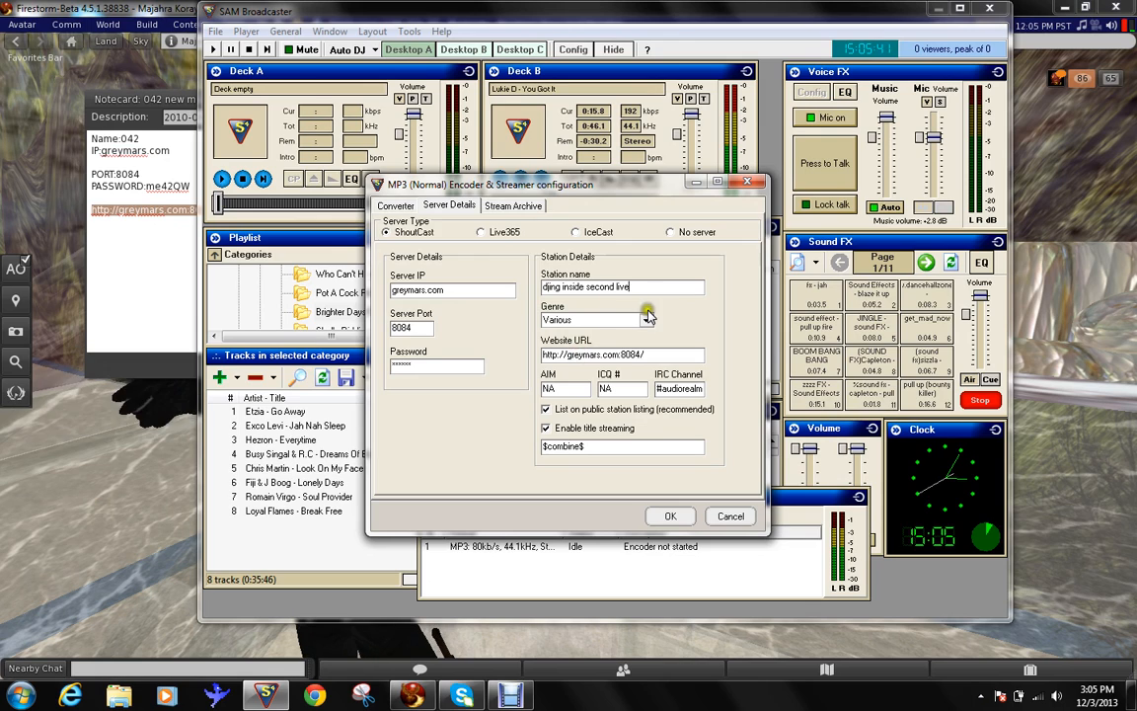
{"action": "left_click", "coordinate": [647, 320]}
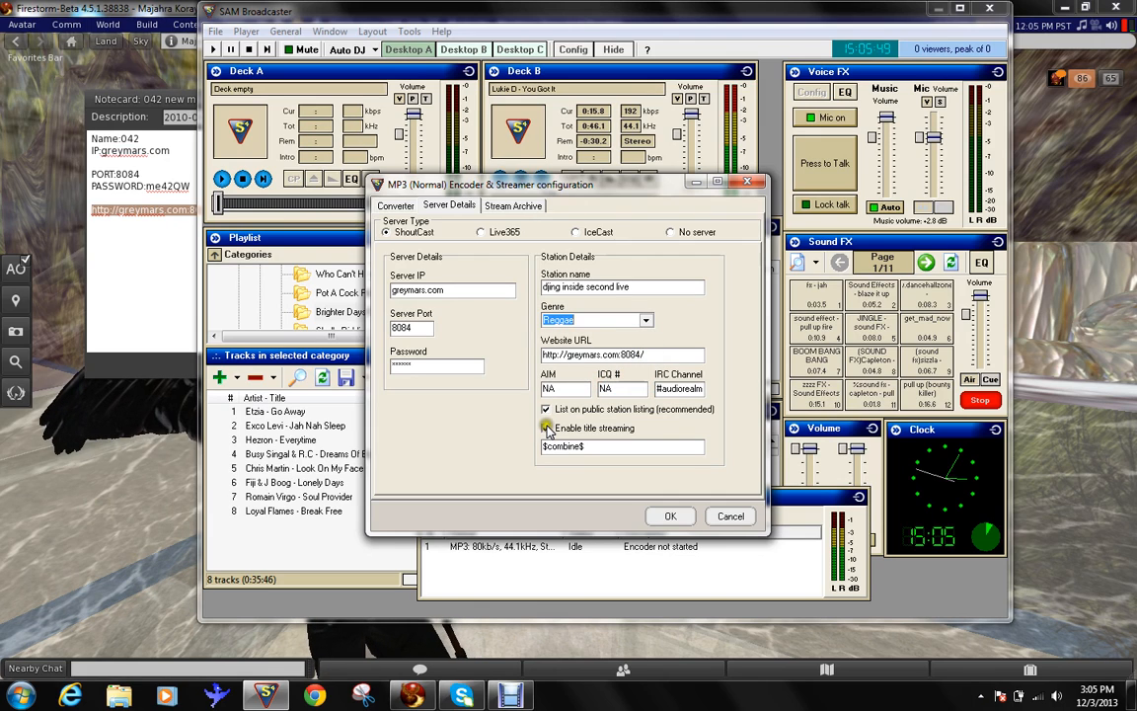
{"action": "left_click", "coordinate": [545, 427]}
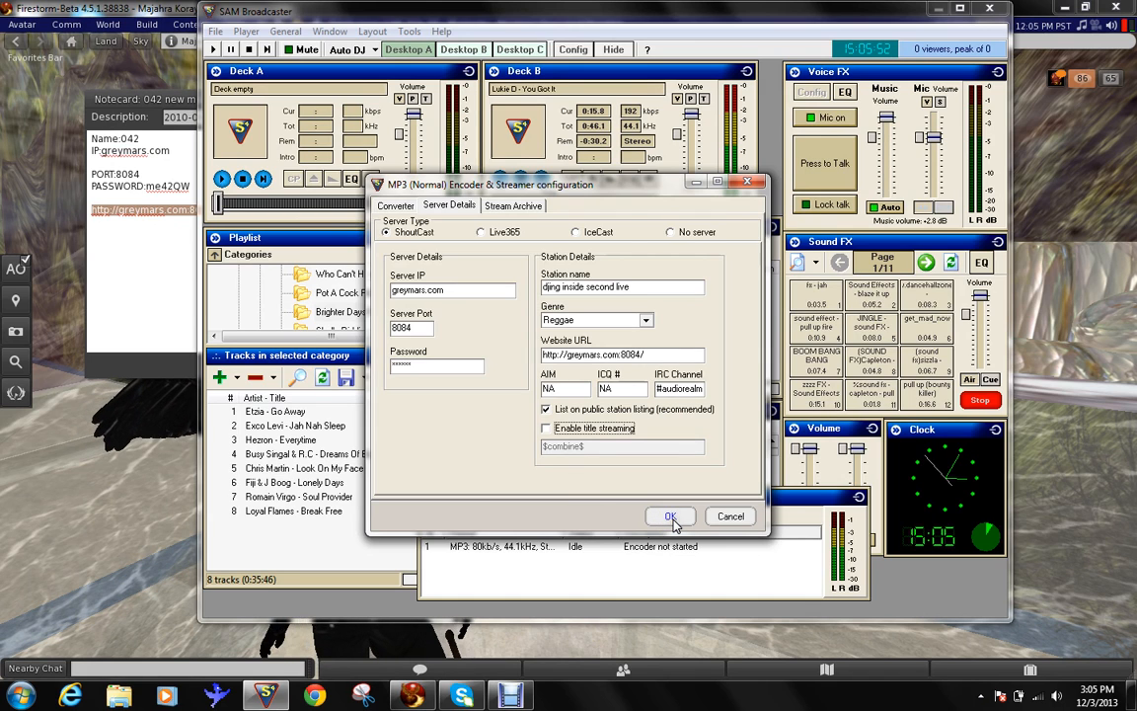
{"action": "left_click", "coordinate": [672, 515]}
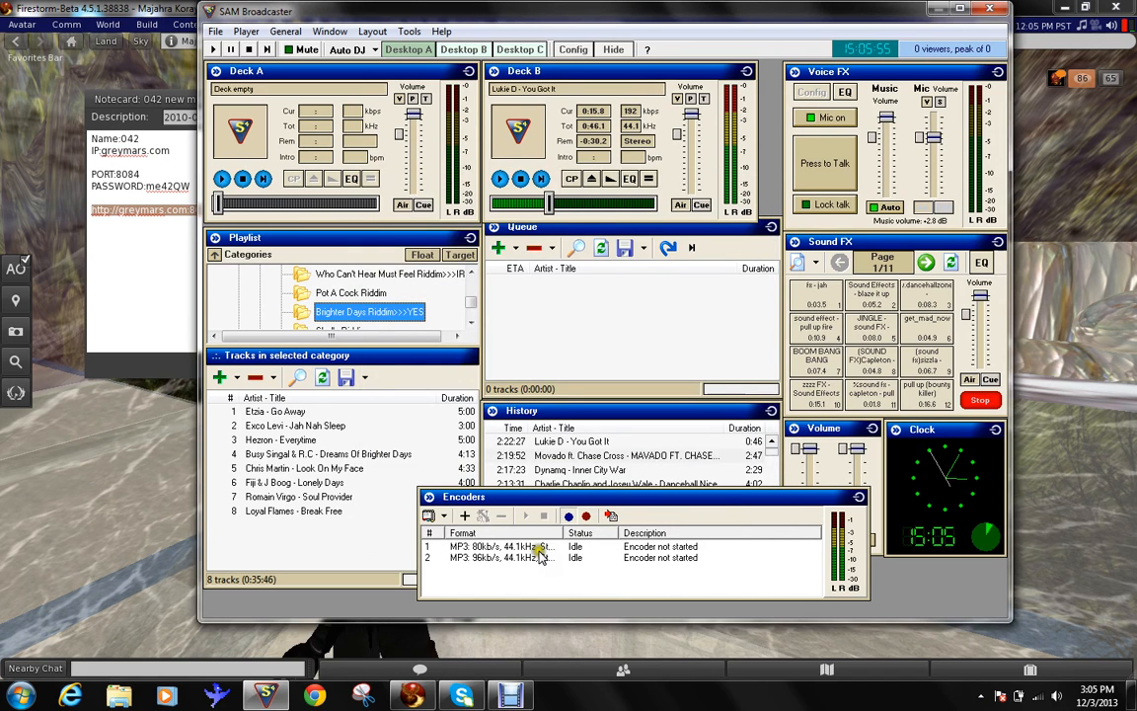
- Leave the first encoder's actions unchosen and switch to Firestorm's About Land window
{"action": "right_click", "coordinate": [493, 545]}
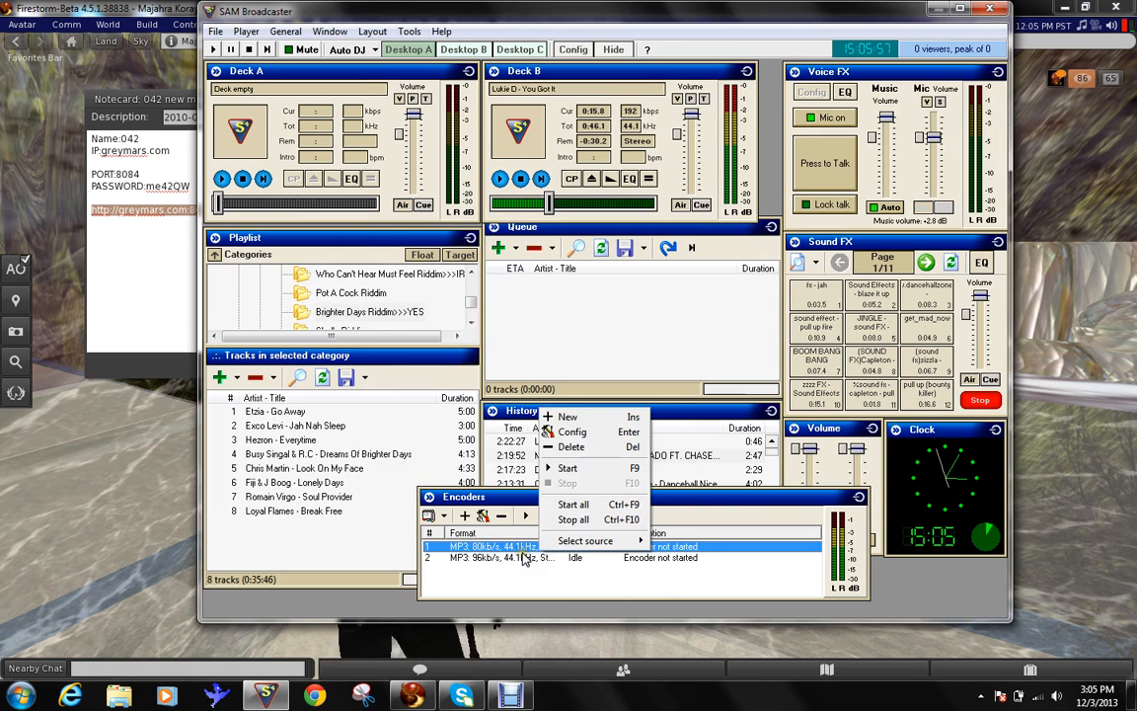
{"action": "left_click", "coordinate": [524, 557]}
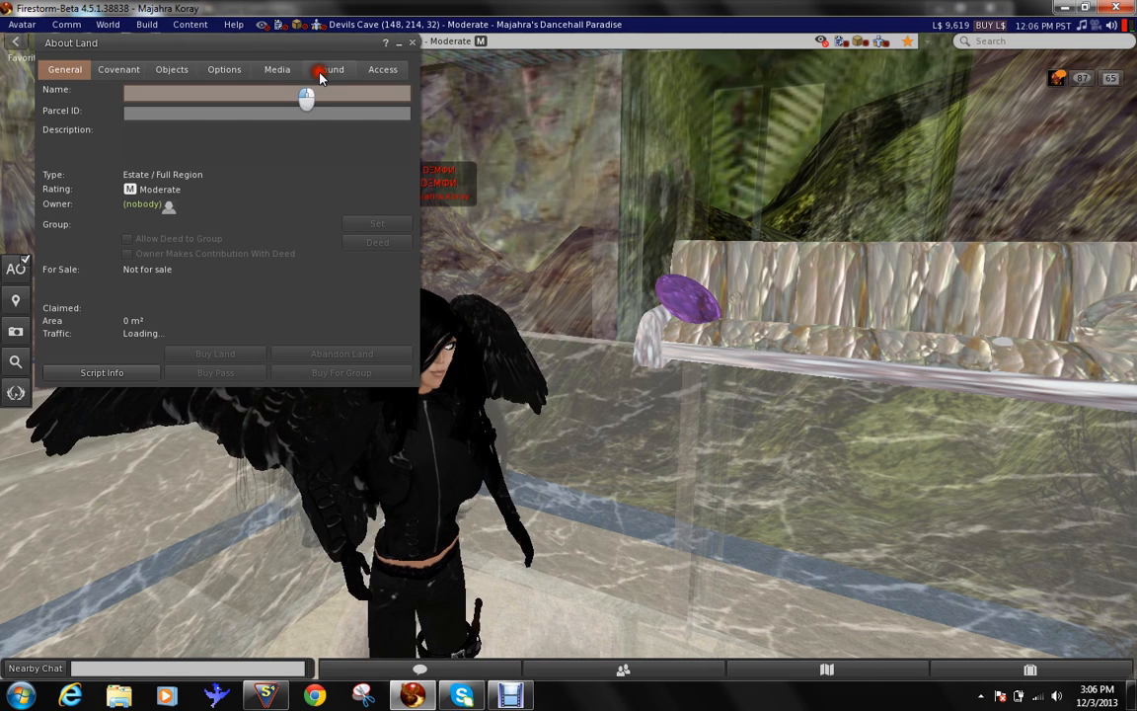
- Check the parcel's Sound settings in About Land, then return to SAM Broadcaster
{"action": "left_click", "coordinate": [330, 69]}
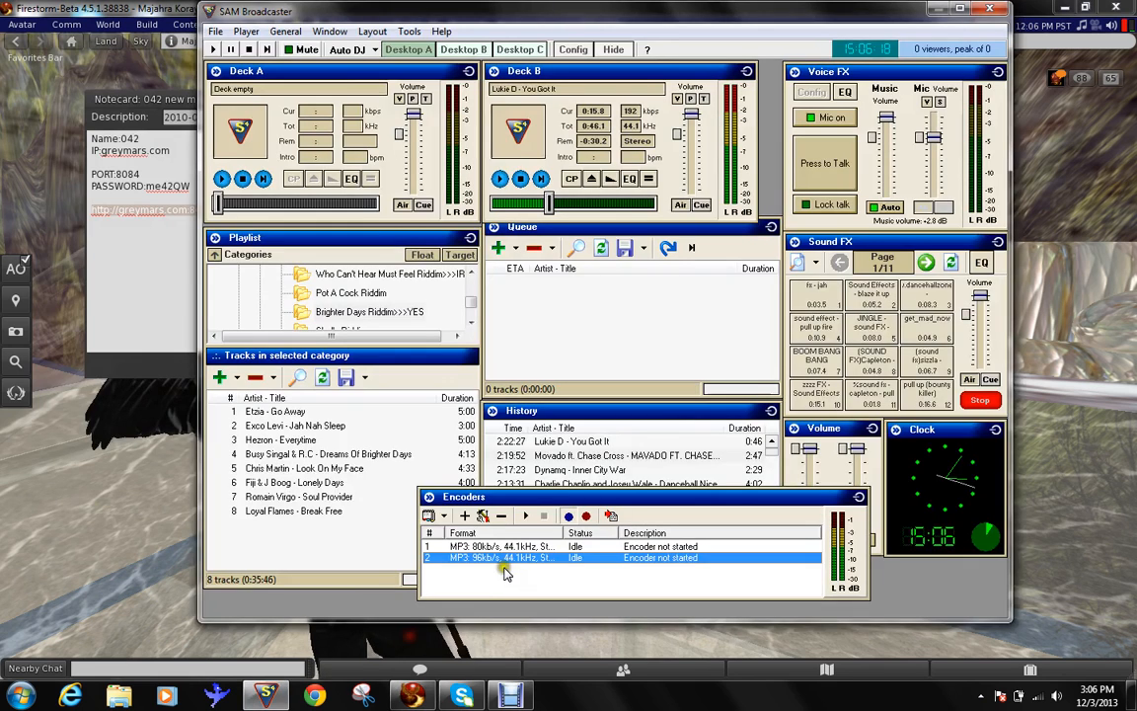
- Start the 96 kb/s MP3 encoder streaming to the server and switch back to Firestorm
{"action": "right_click", "coordinate": [504, 557]}
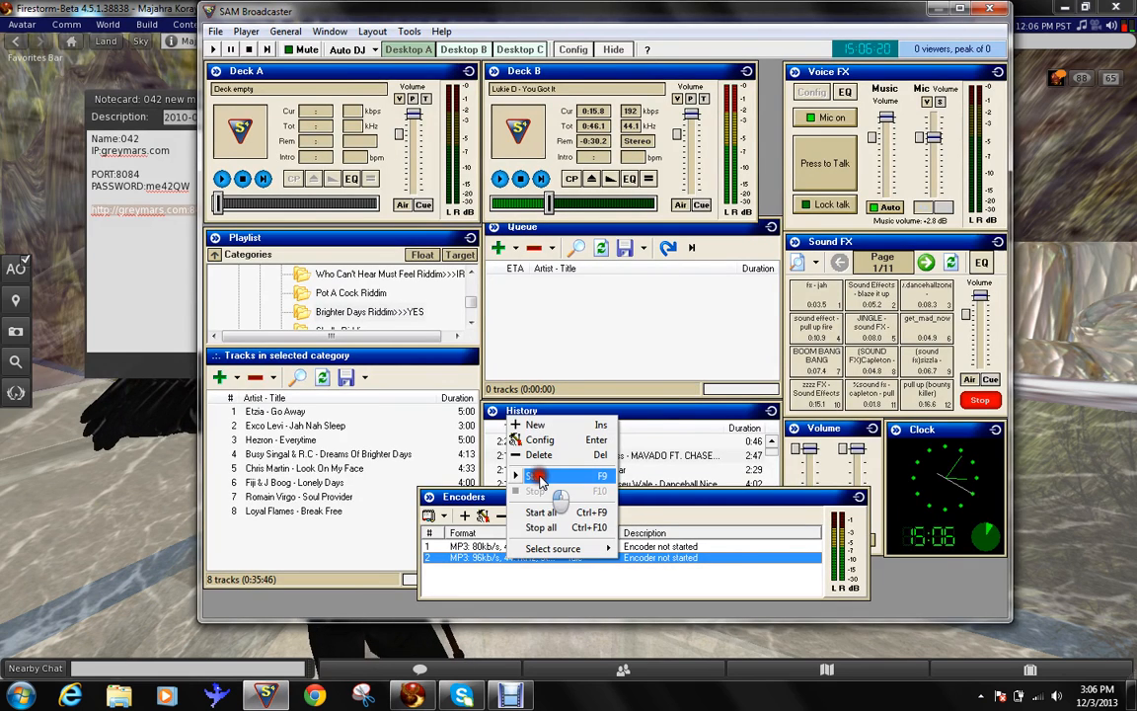
{"action": "left_click", "coordinate": [541, 474]}
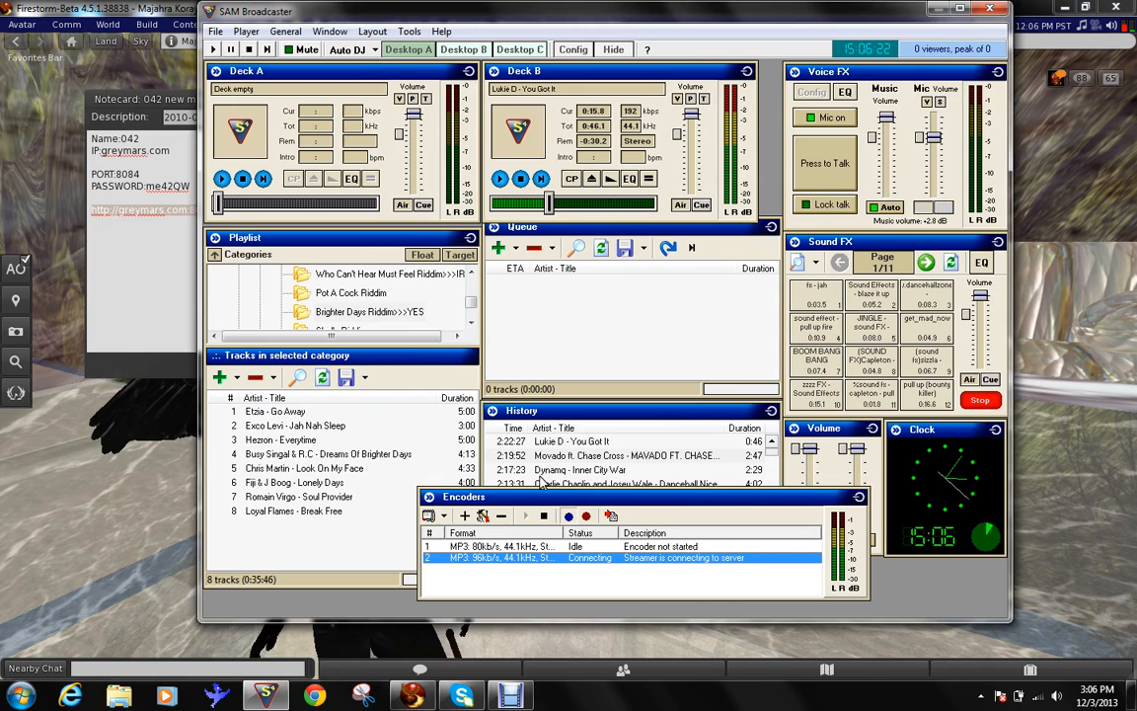
{"action": "mouse_move", "coordinate": [522, 590]}
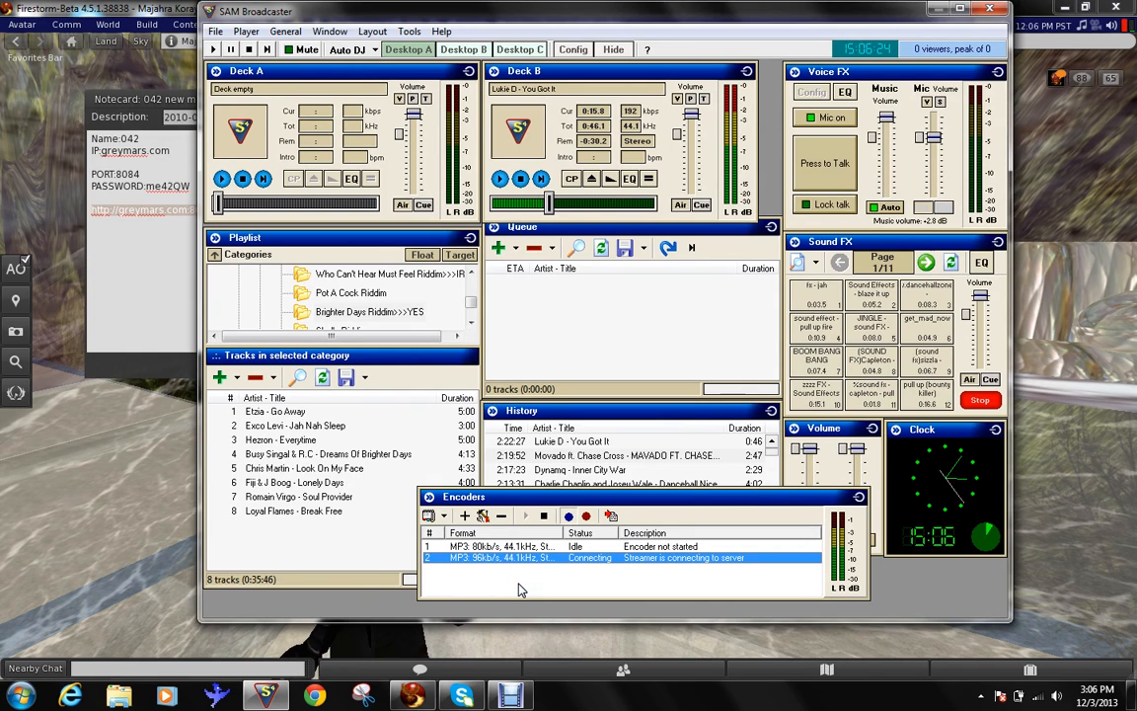
{"action": "mouse_move", "coordinate": [687, 387]}
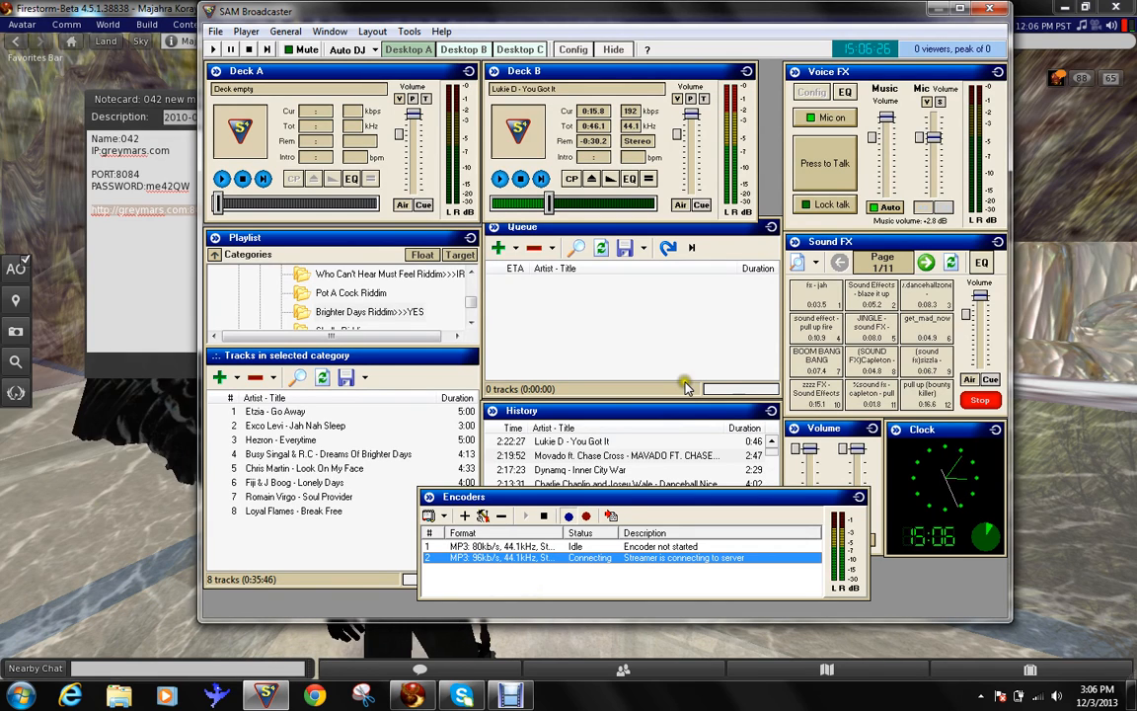
{"action": "mouse_move", "coordinate": [829, 288]}
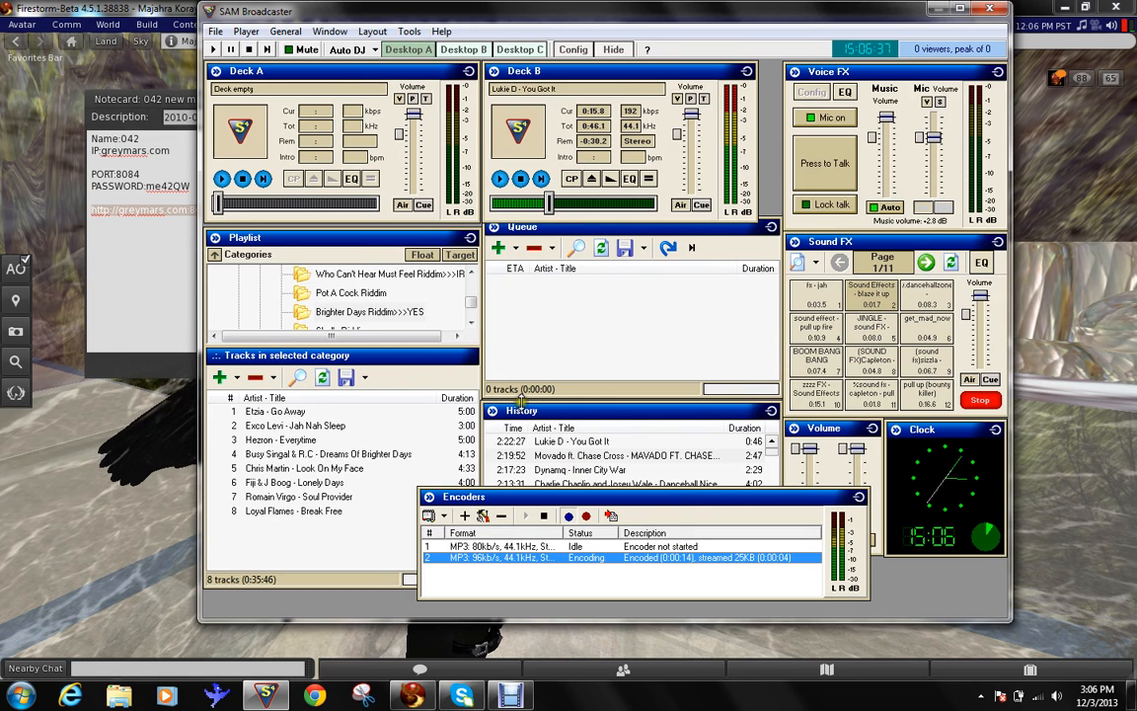
{"action": "left_click", "coordinate": [304, 468]}
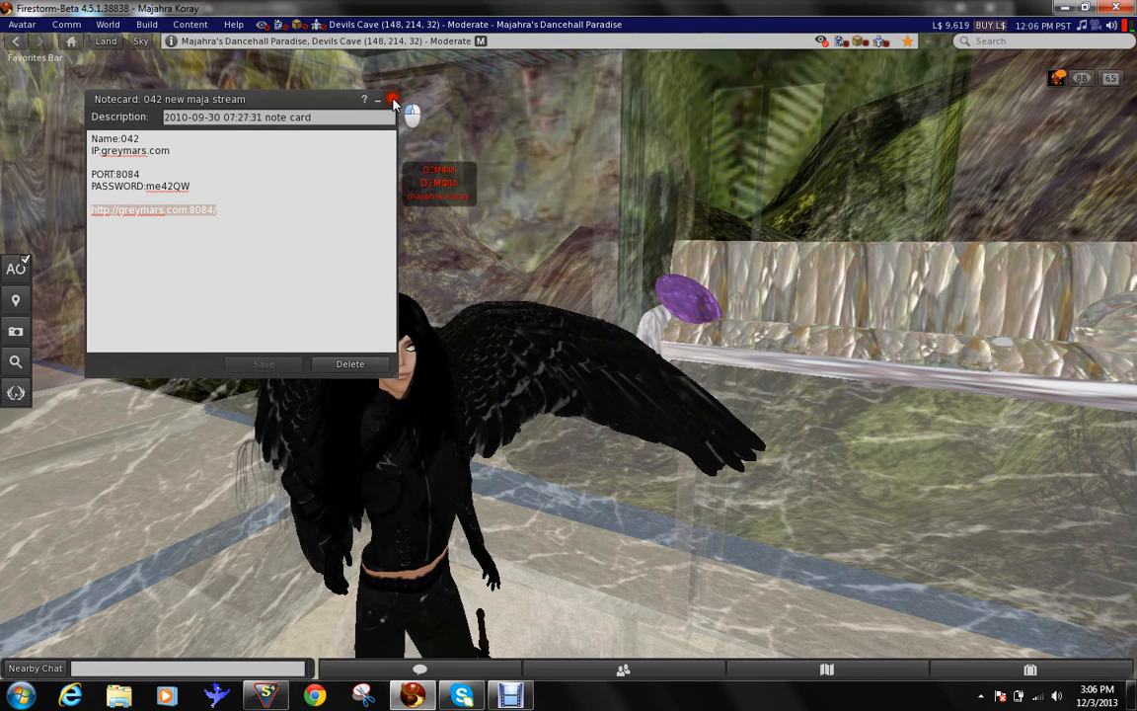
- Close the stream notecard and return to SAM Broadcaster playing Chris Martin's 'Look On My Face'
{"action": "left_click", "coordinate": [395, 98]}
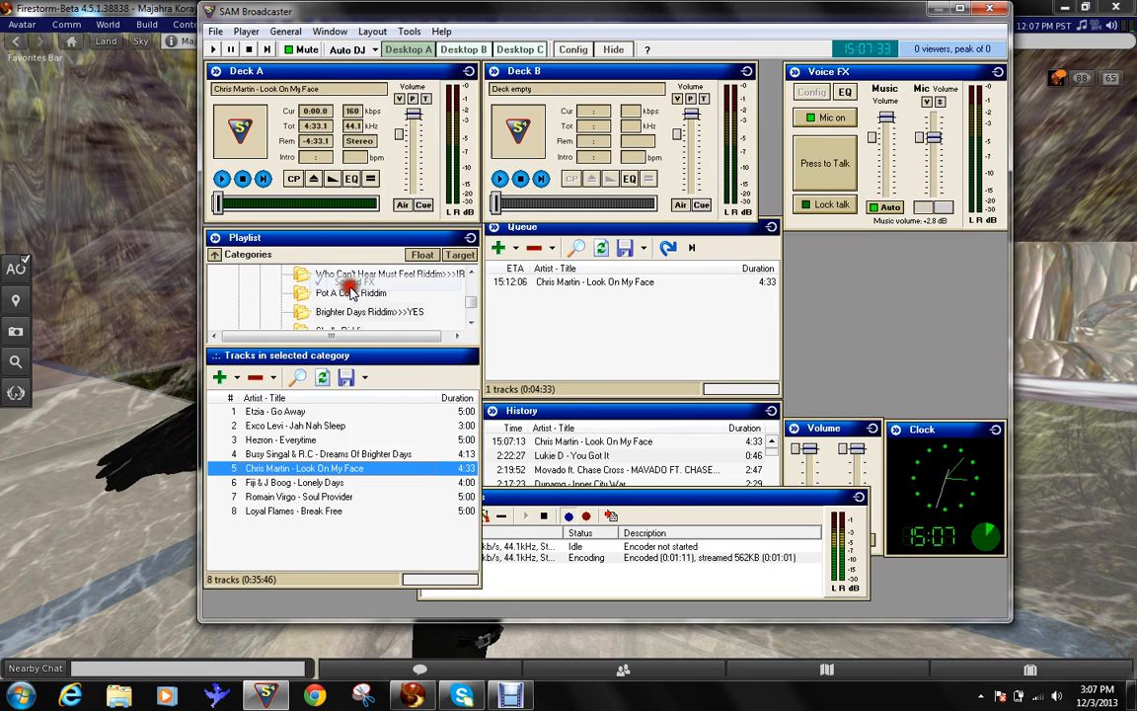
- Navigate up the playlist categories and open Content, listing Sound FX, Sounds and Drops
{"action": "left_click", "coordinate": [329, 32]}
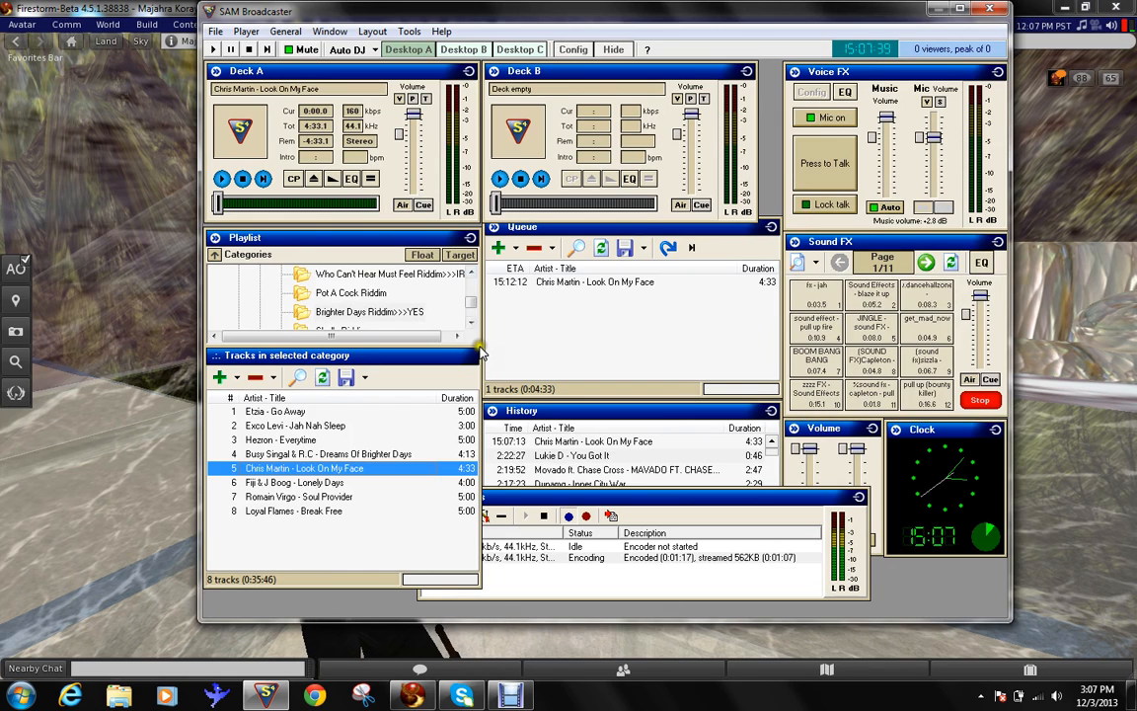
{"action": "left_click", "coordinate": [472, 326]}
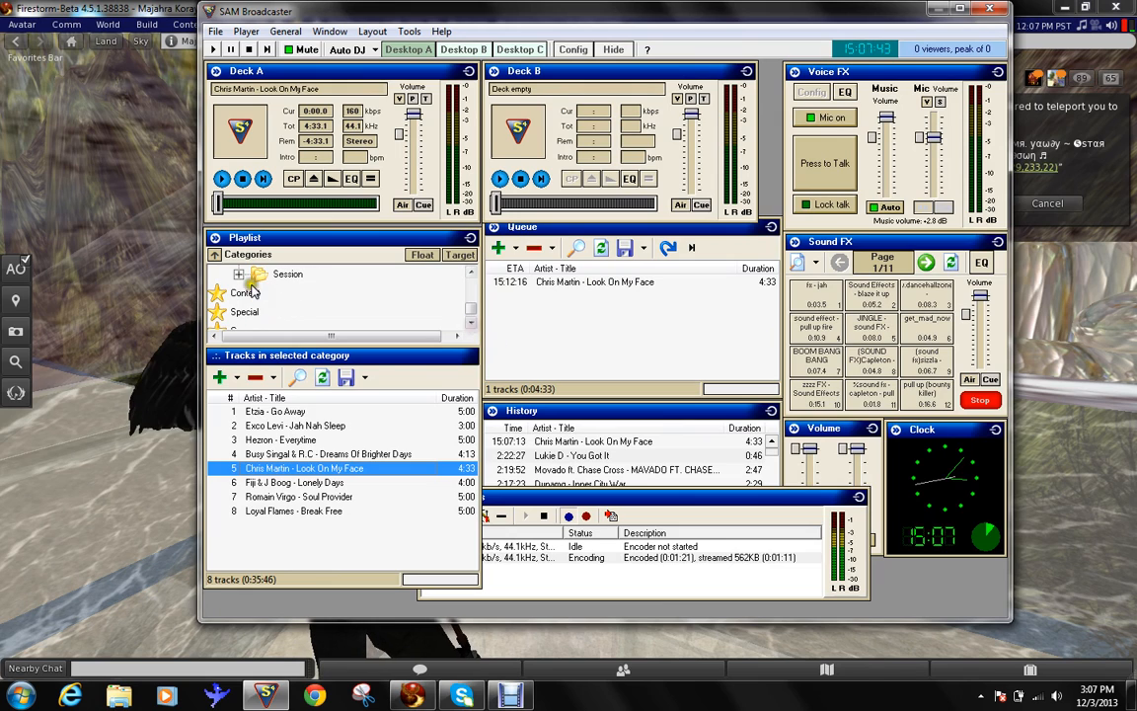
{"action": "left_click", "coordinate": [241, 272]}
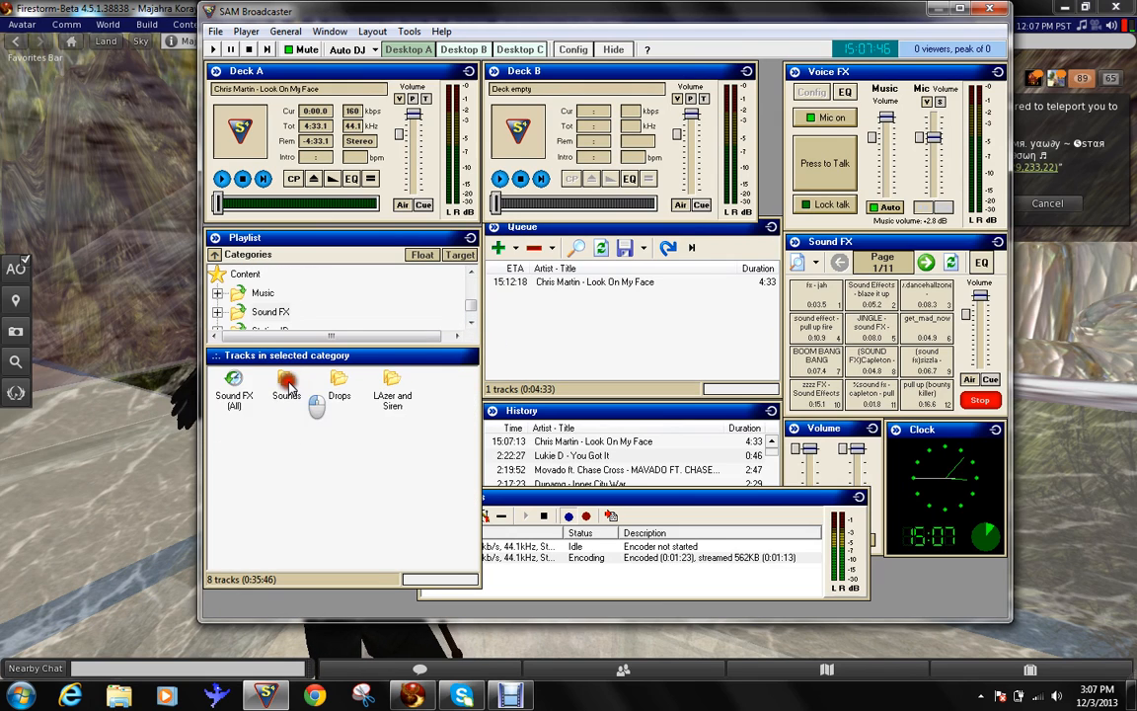